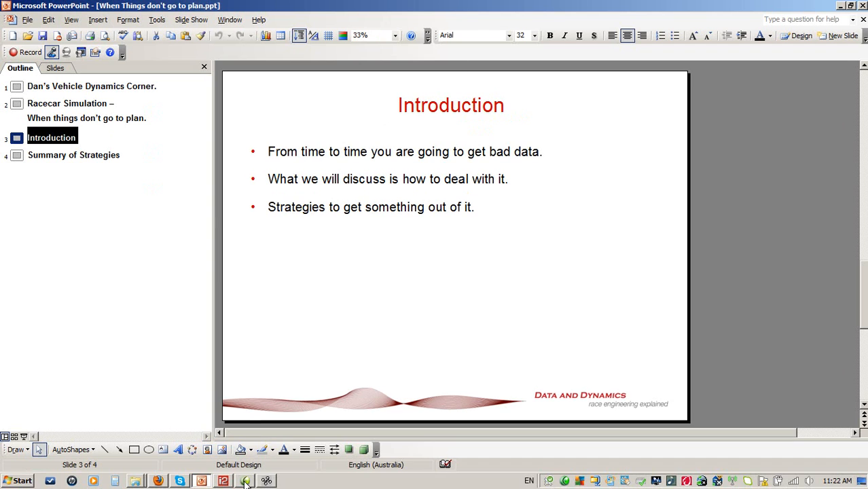
- Bring MoTeC i2 Pro to the front with the LeMans lap data open
left_click(223, 481)
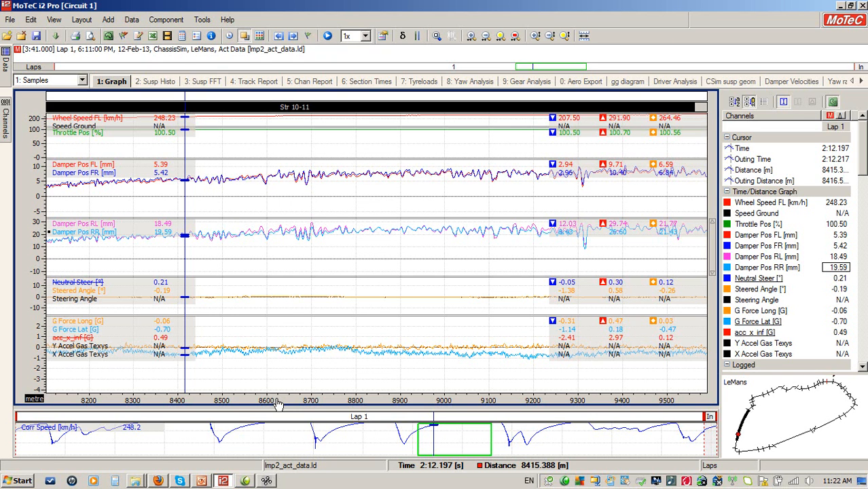
mouse_move(177, 161)
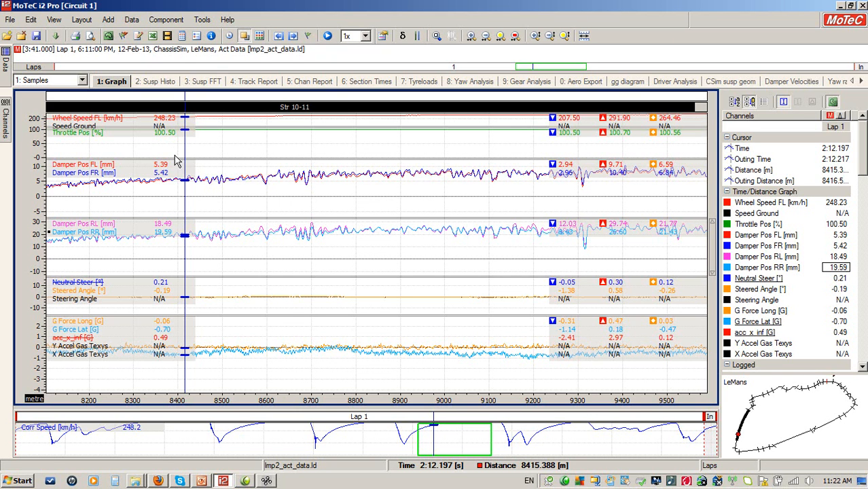
mouse_move(102, 175)
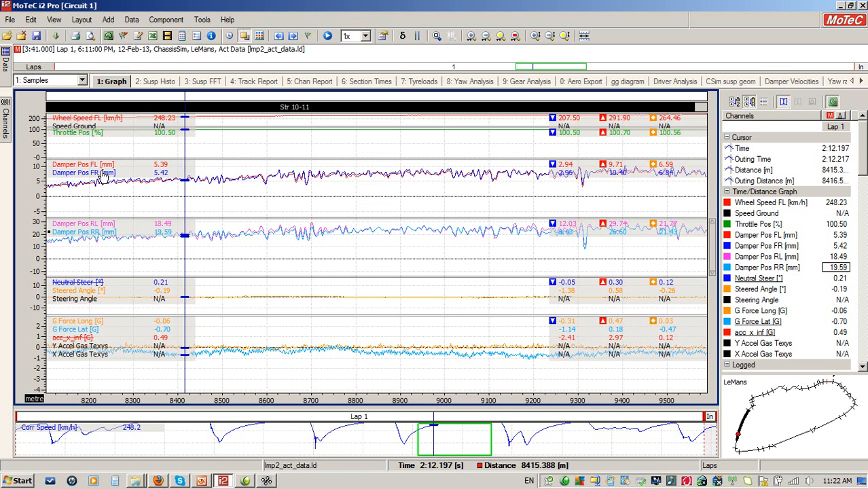
mouse_move(112, 262)
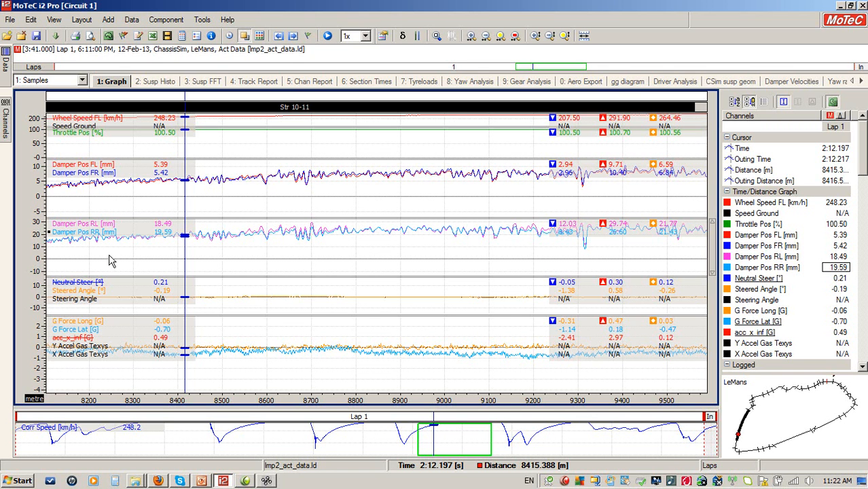
mouse_move(119, 386)
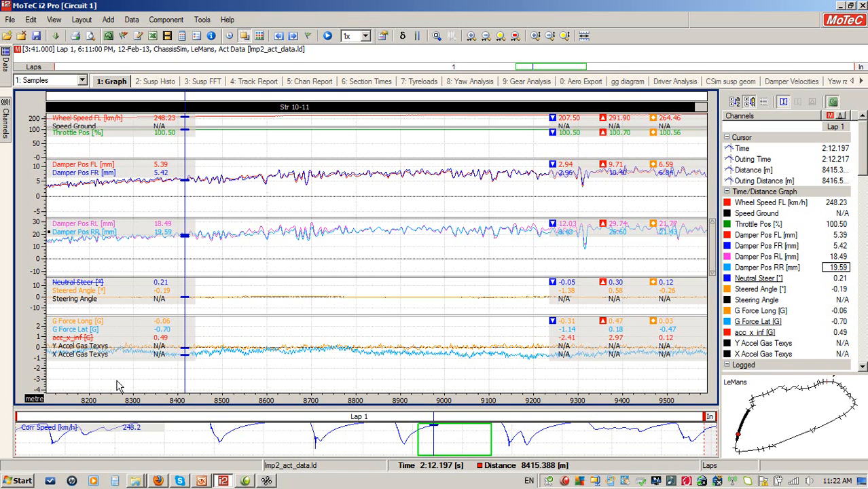
mouse_move(172, 339)
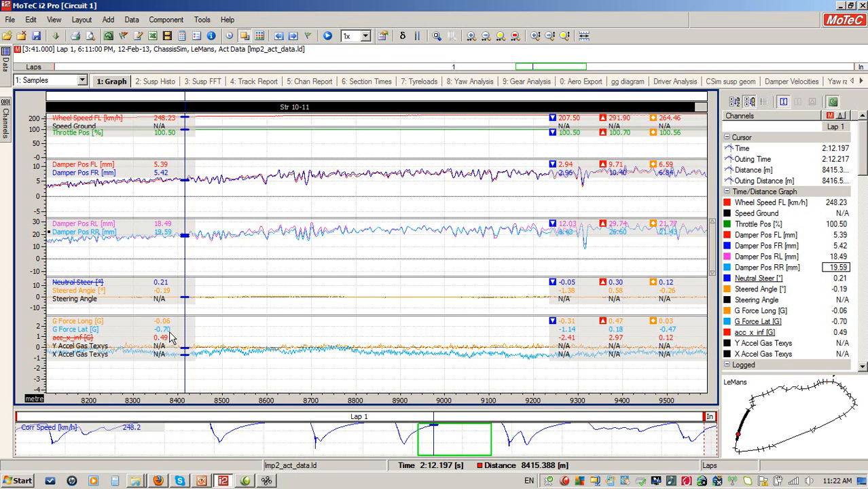
mouse_move(217, 340)
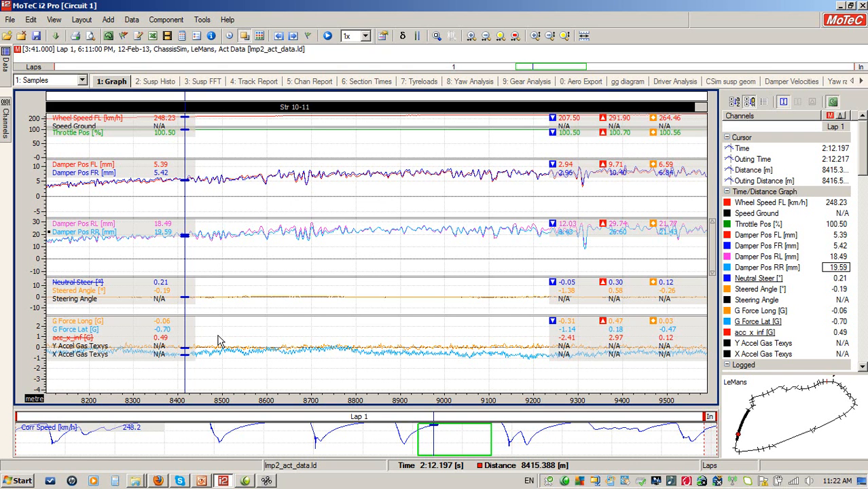
mouse_move(229, 378)
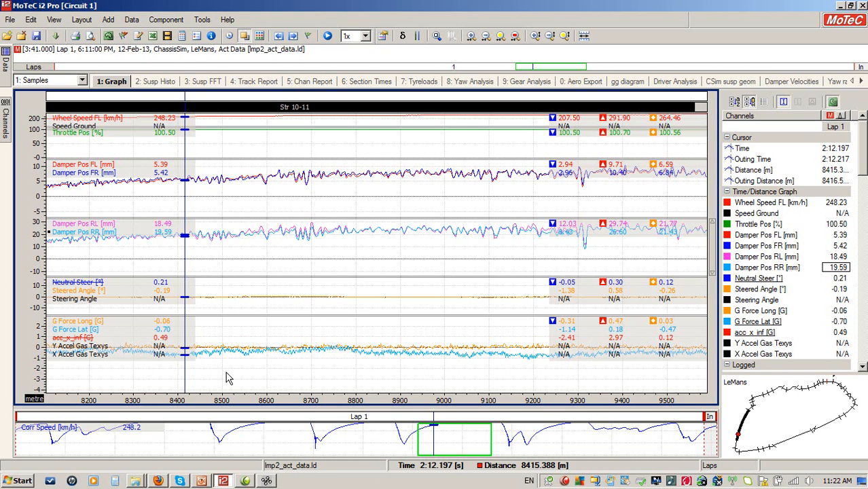
mouse_move(151, 265)
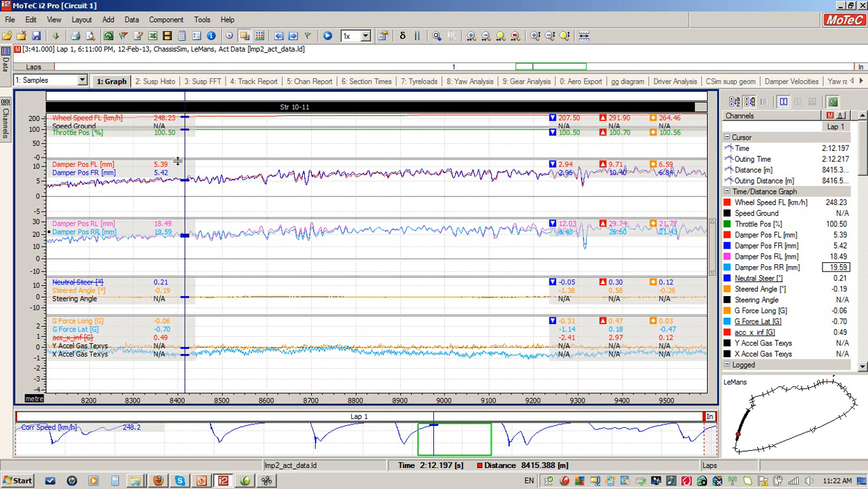
mouse_move(177, 256)
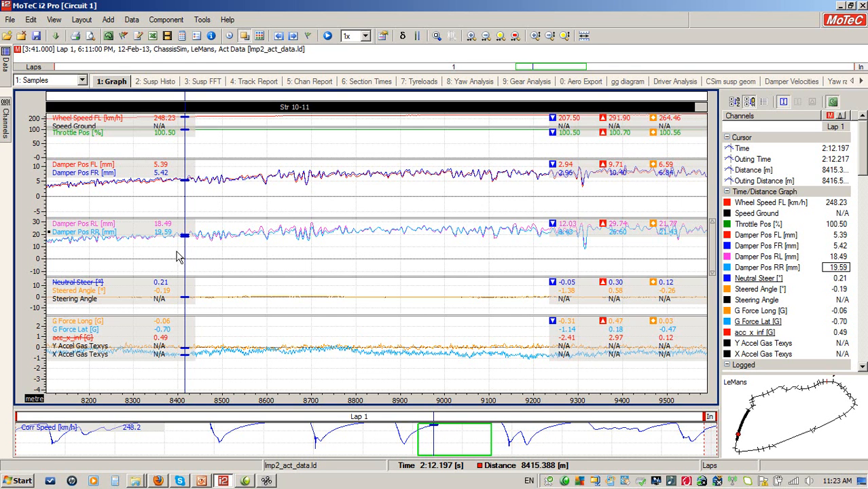
mouse_move(179, 175)
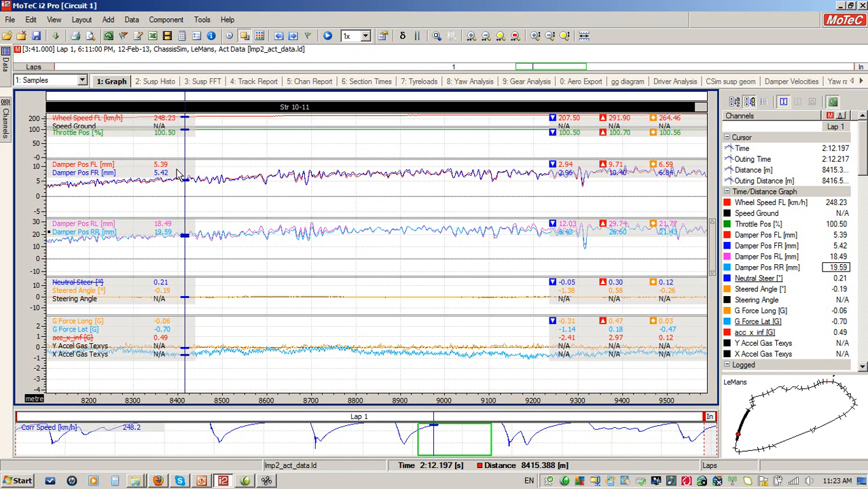
mouse_move(174, 260)
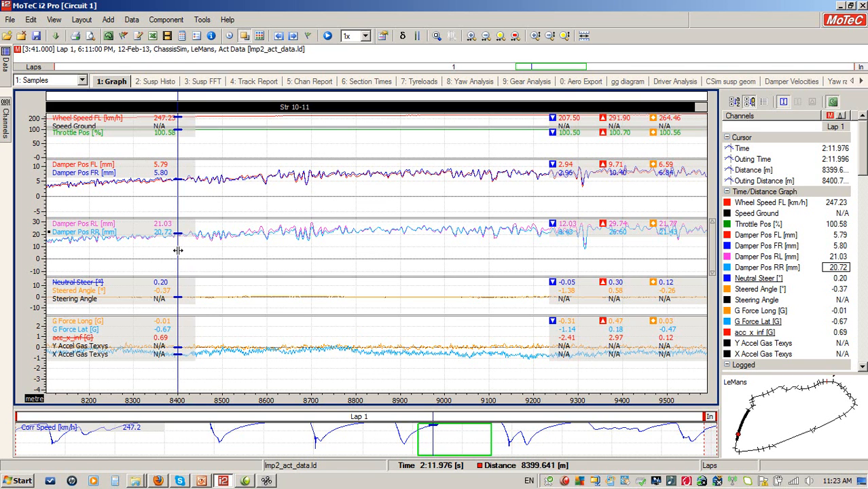
mouse_move(95, 338)
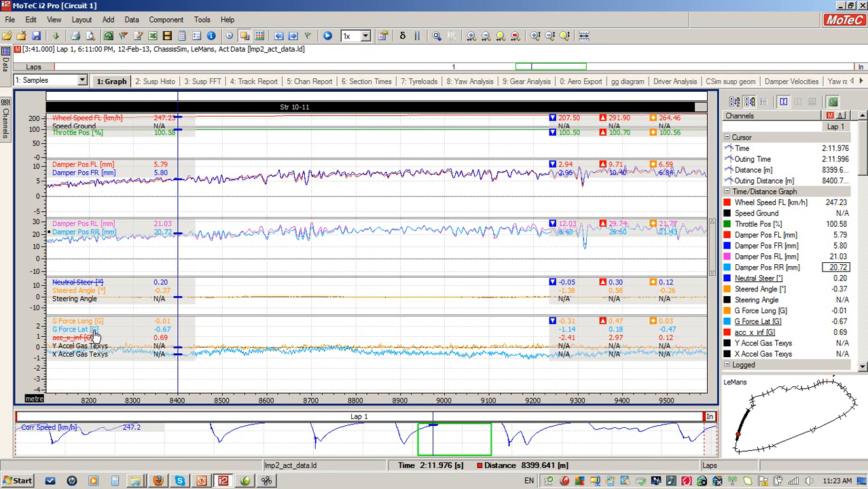
mouse_move(165, 337)
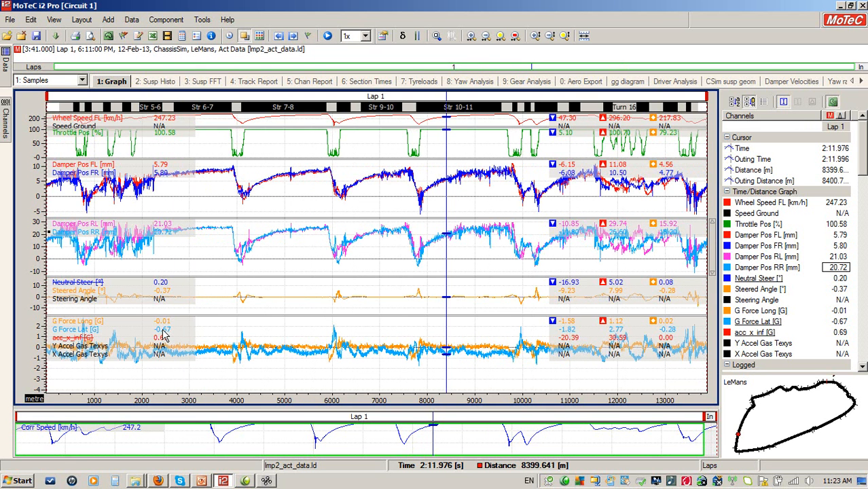
right_click(68, 329)
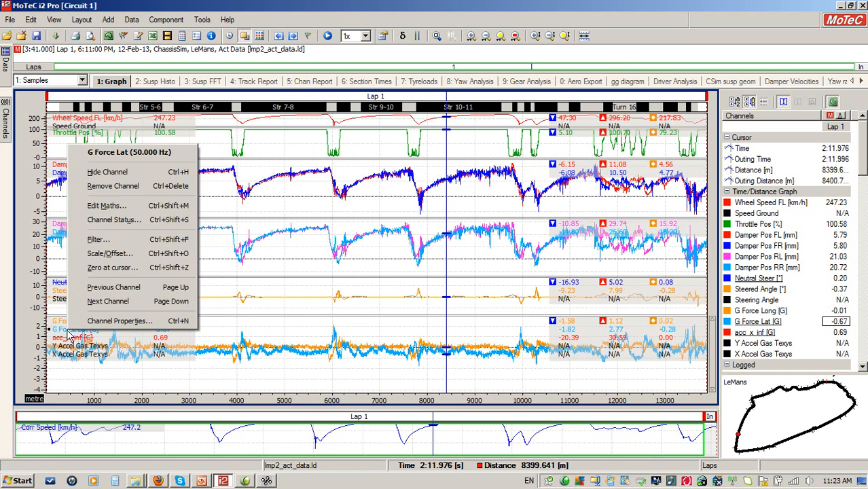
mouse_move(83, 321)
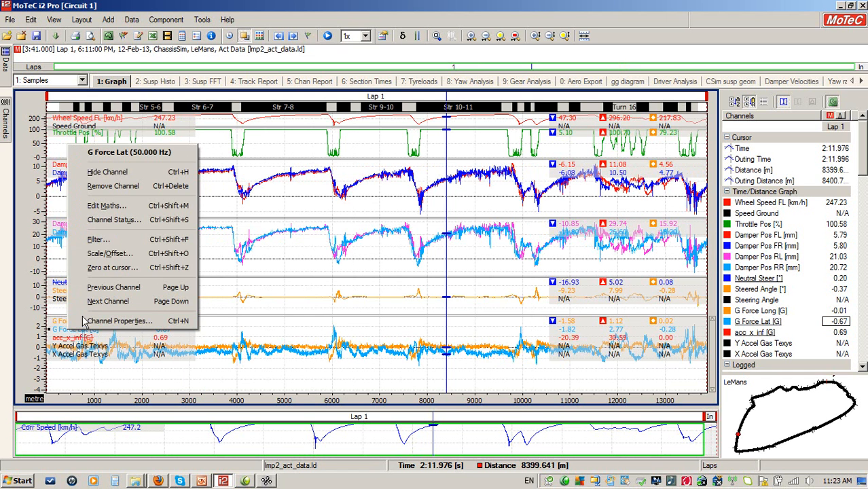
left_click(110, 253)
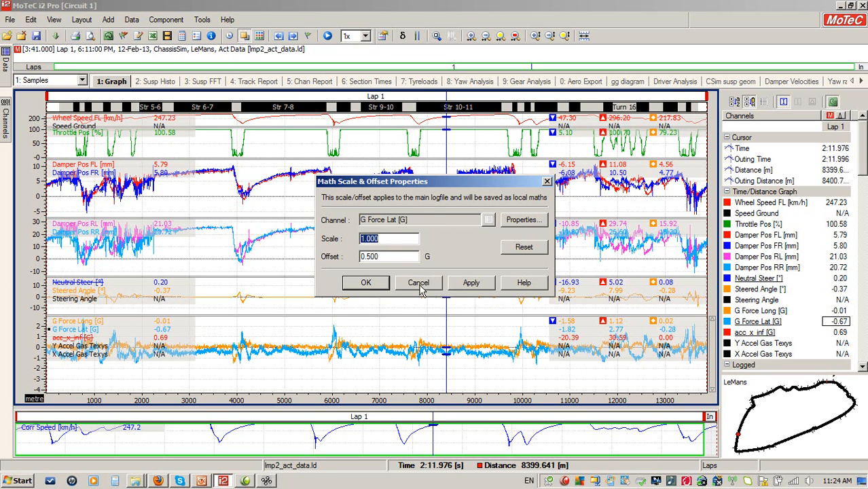
left_click(418, 282)
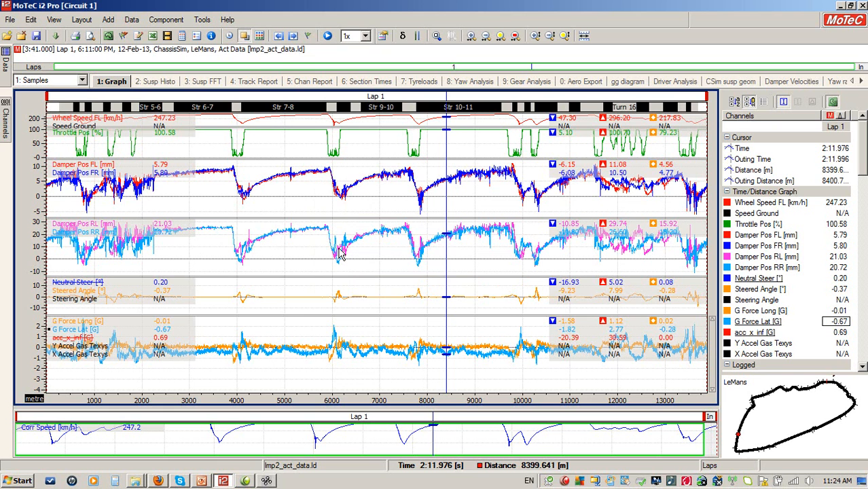
mouse_move(390, 256)
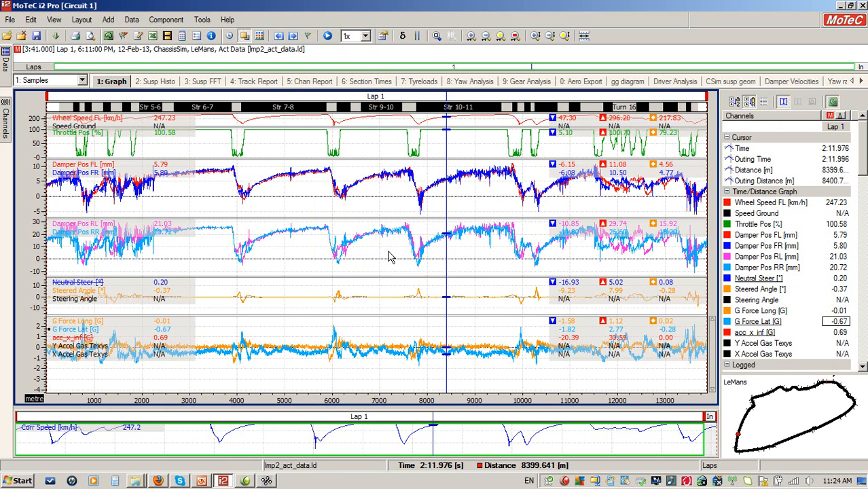
- Zoom the lap graph to the Turn 7–9 section, about 3200–6600 m
left_click(192, 249)
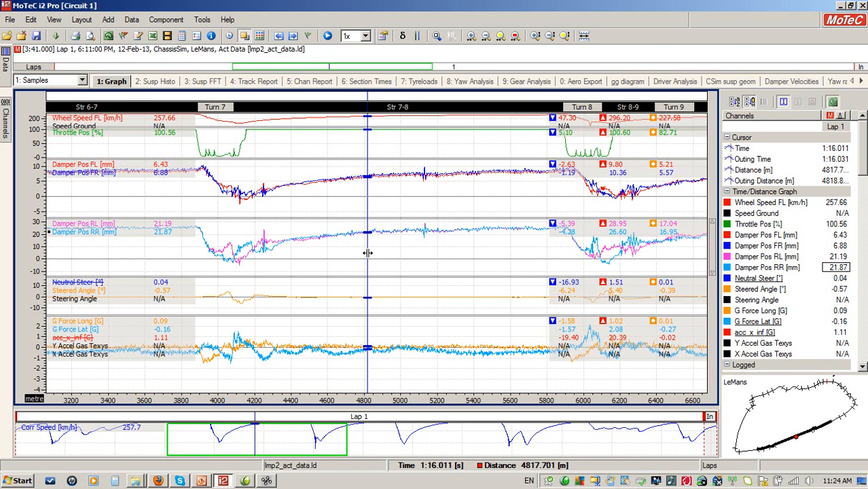
mouse_move(267, 279)
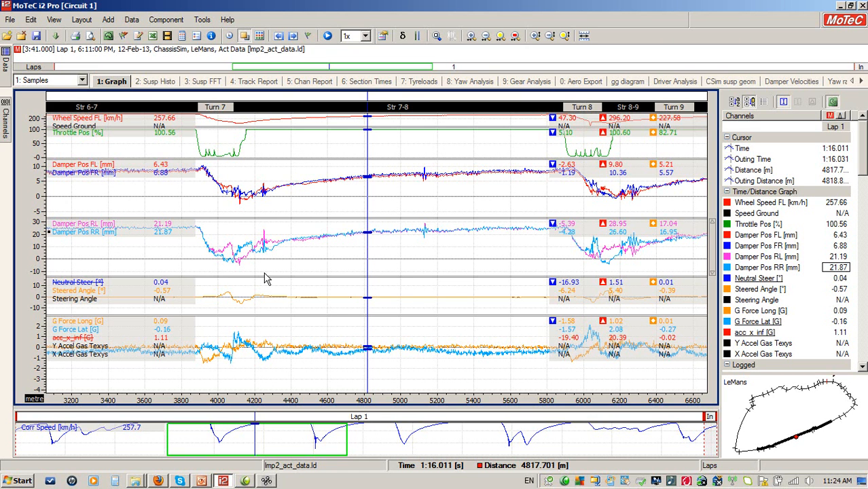
- Read channel values around the Turn 7 dip, leaving the cursor at about 3635 m
left_click(230, 272)
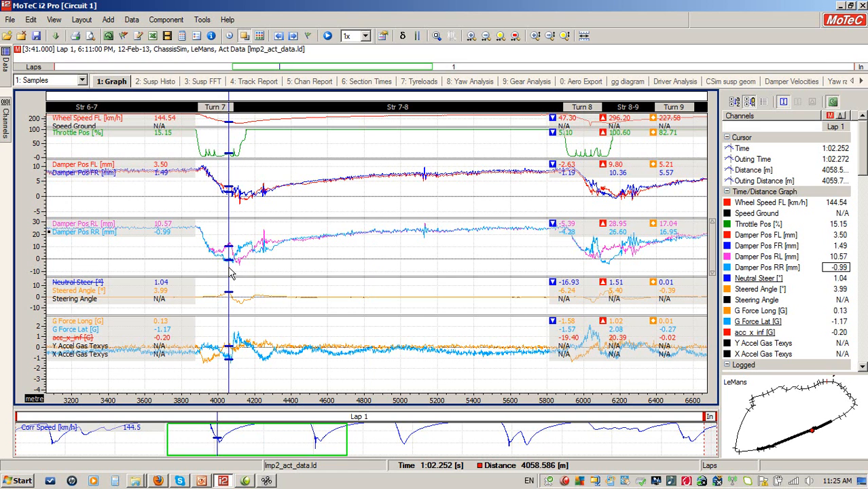
mouse_move(231, 268)
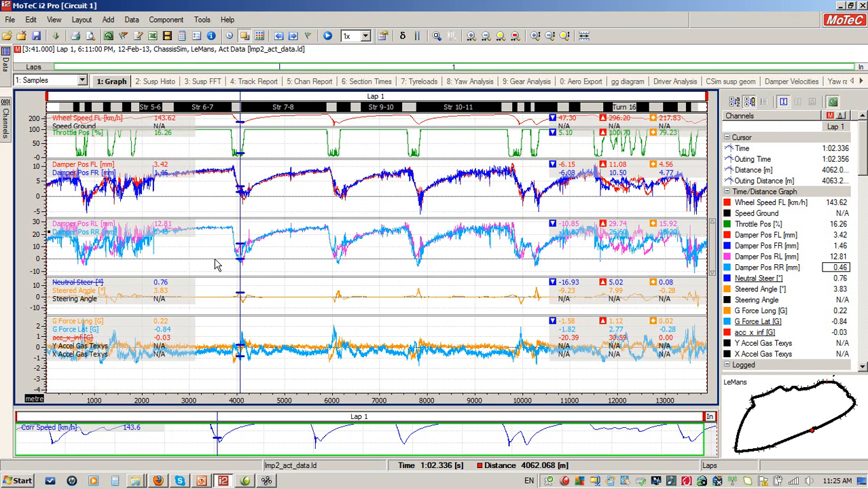
left_click(227, 254)
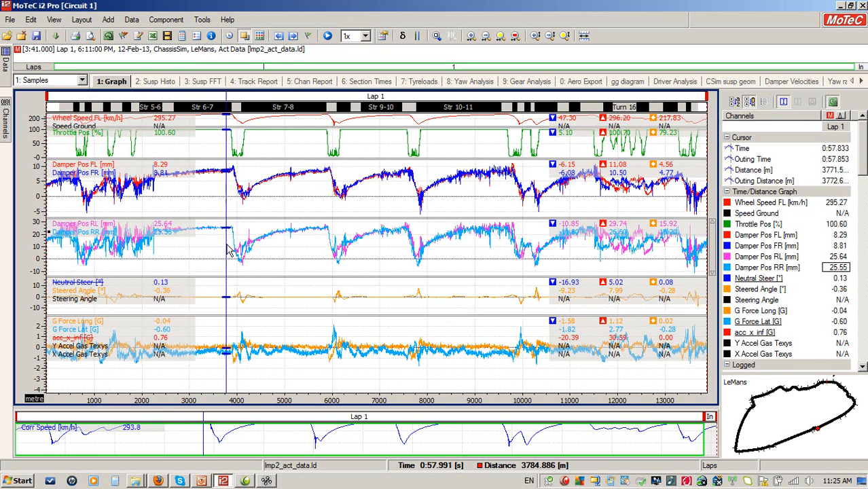
left_click(220, 244)
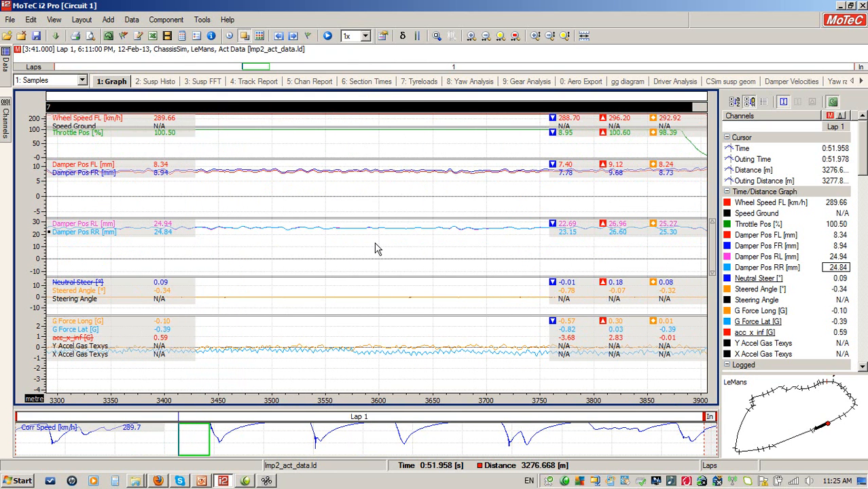
left_click(418, 252)
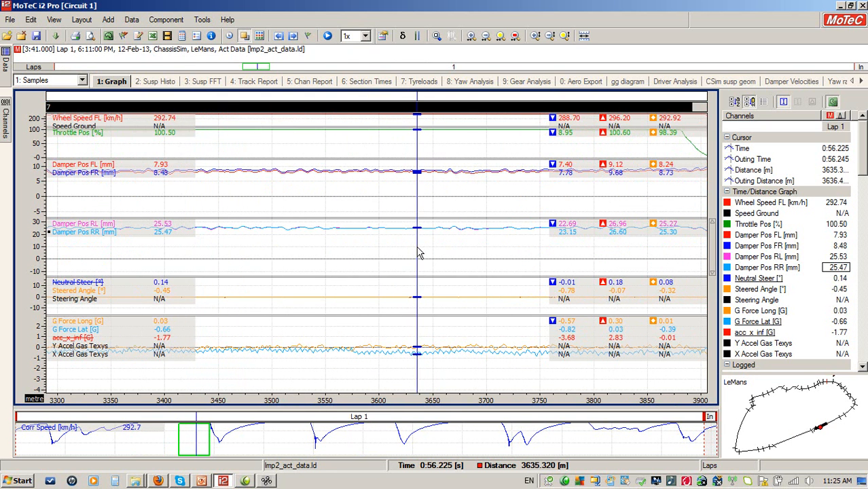
mouse_move(418, 247)
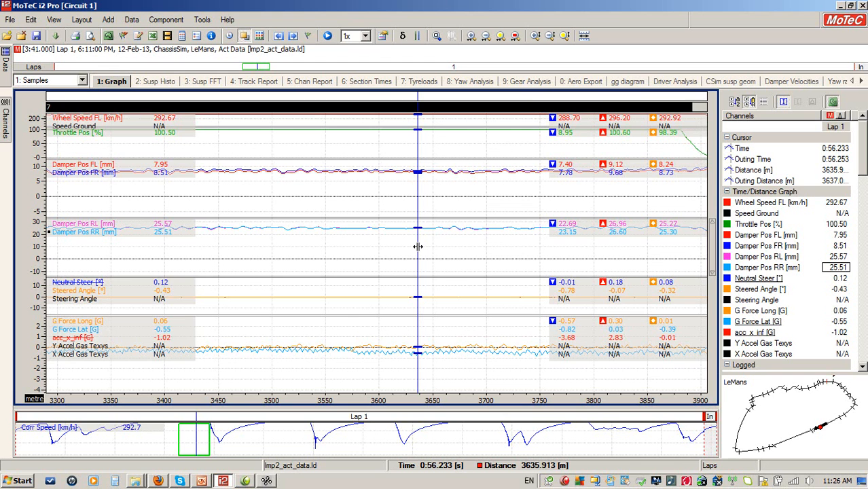
- Launch a second ChassisSim v3.19 copy with the GP2 2011 car and tile both windows
left_click(267, 480)
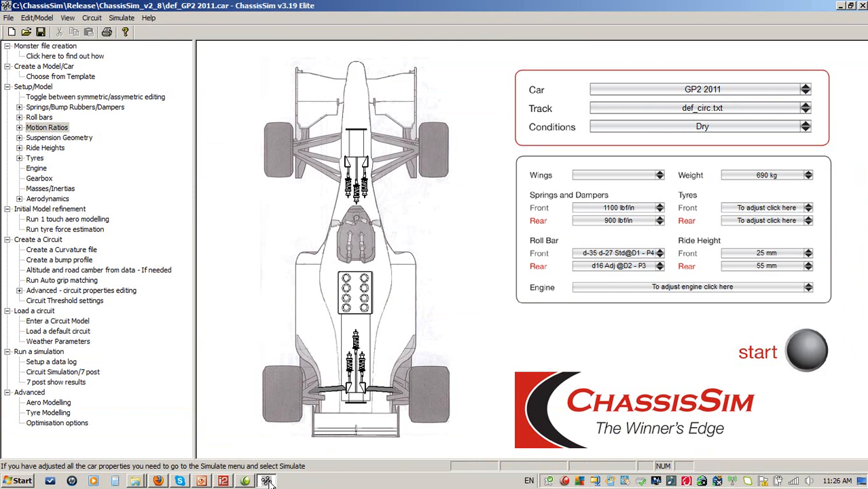
mouse_move(581, 348)
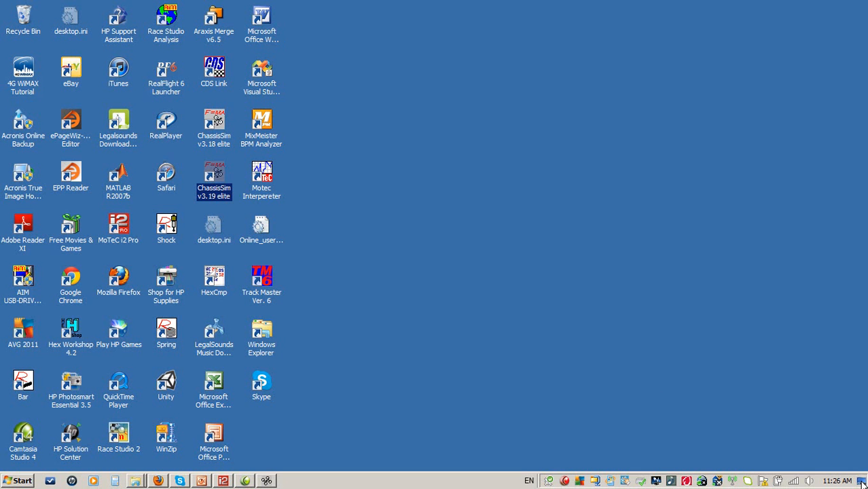
double_click(214, 171)
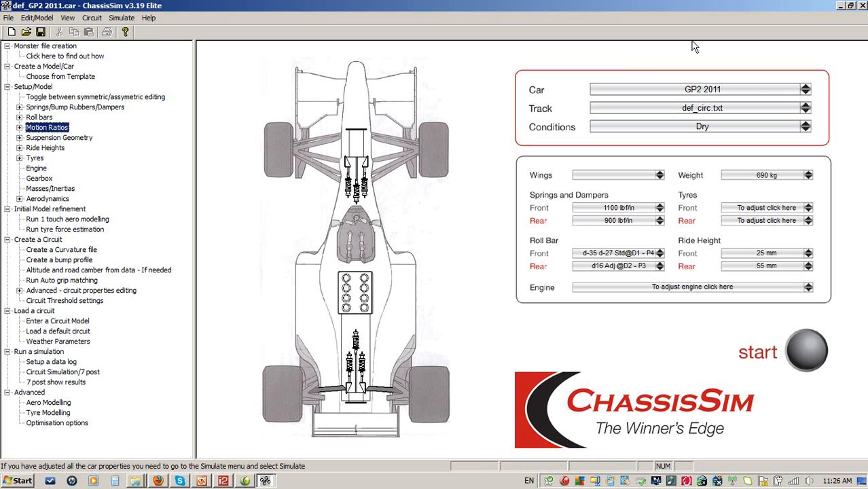
left_click(851, 5)
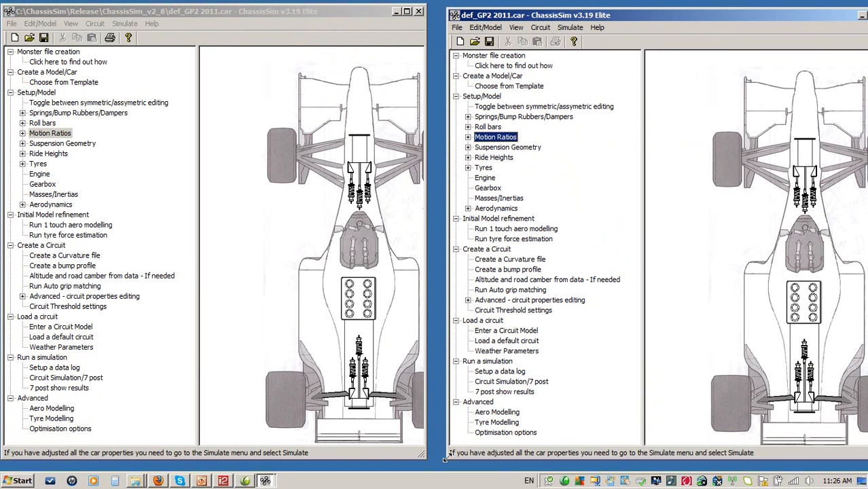
mouse_move(362, 97)
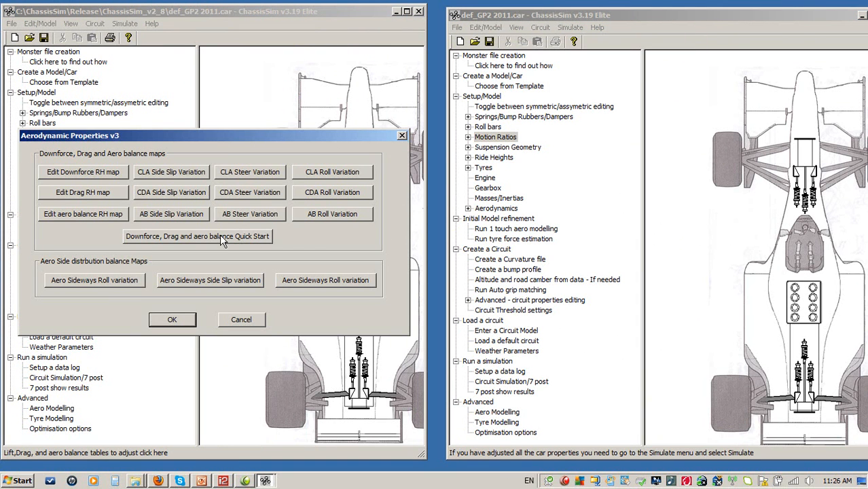
- Open Downforce, Drag and aero balance Quick Start in both windows, then cancel without applying
left_click(198, 236)
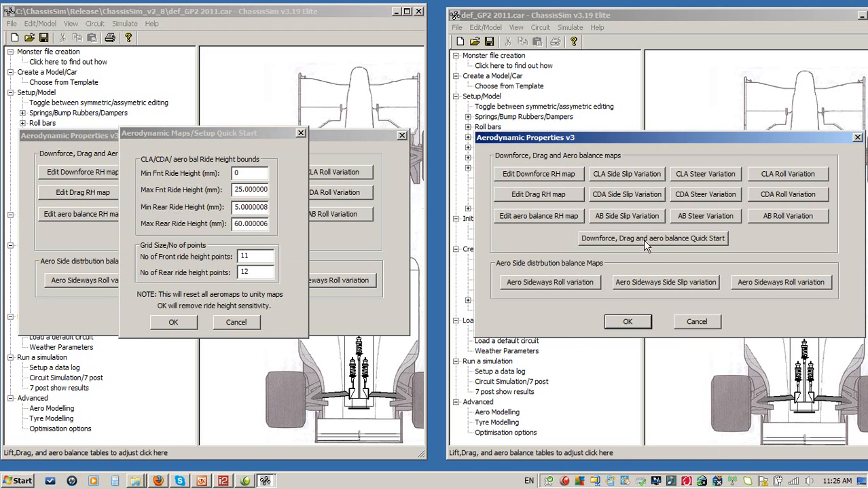
left_click(653, 237)
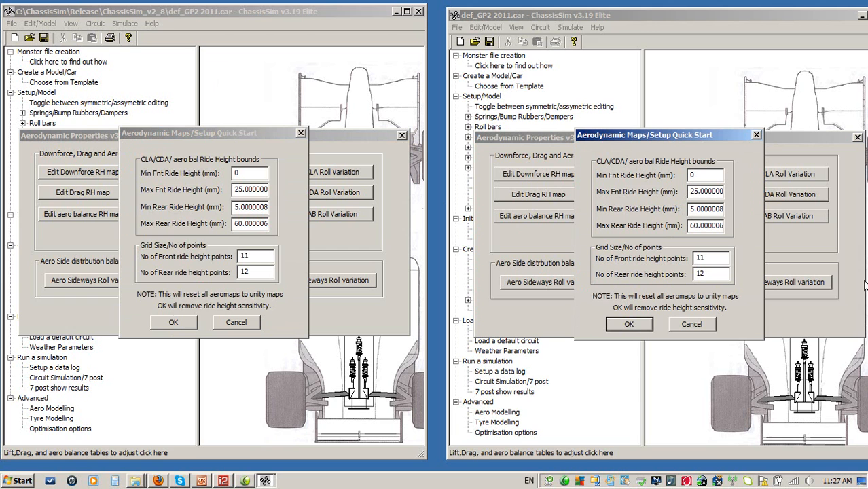
mouse_move(708, 222)
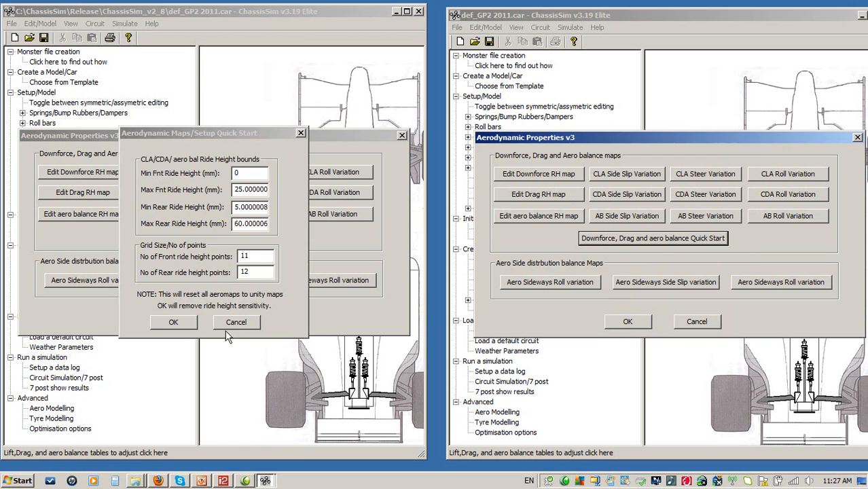
left_click(235, 321)
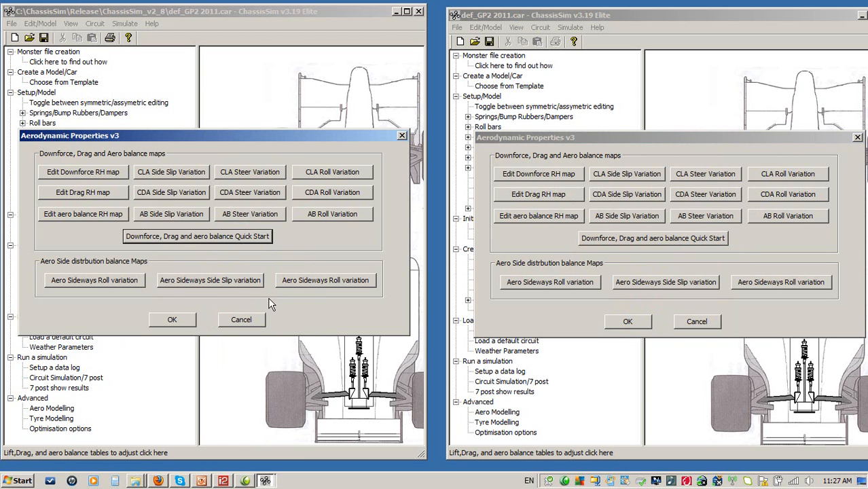
- View the template's Downforce RH map, abandon its export, then accept the working car's map
left_click(83, 171)
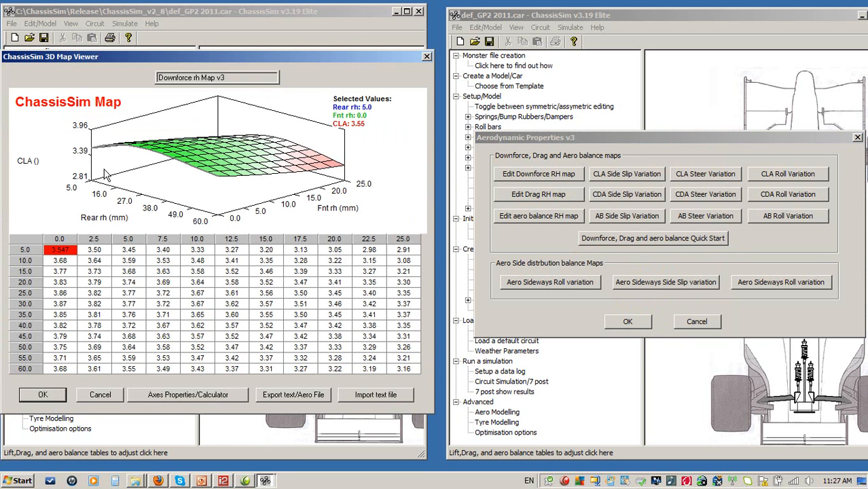
mouse_move(313, 292)
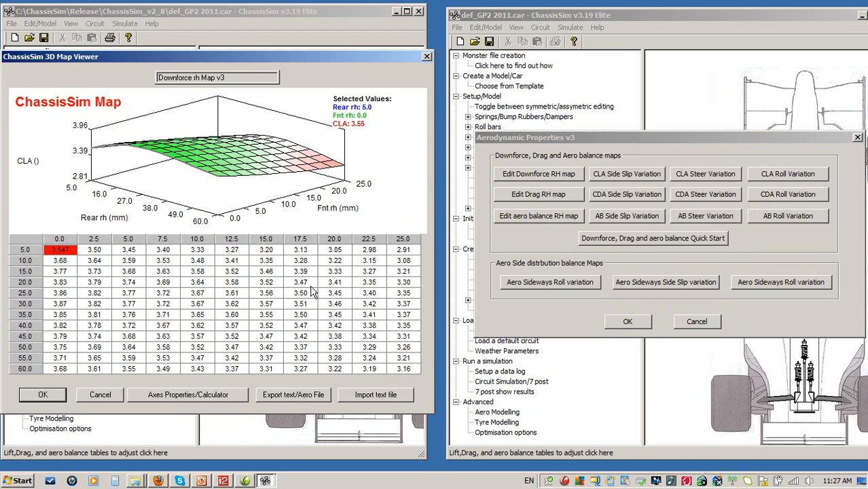
mouse_move(292, 401)
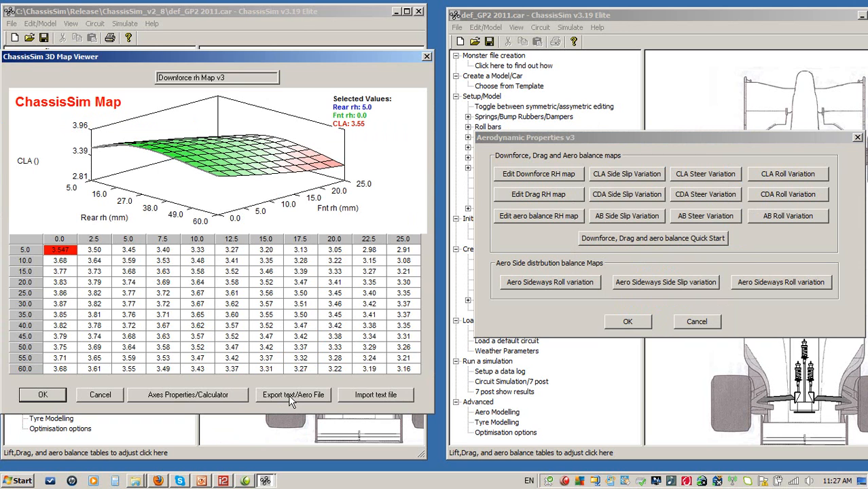
left_click(375, 394)
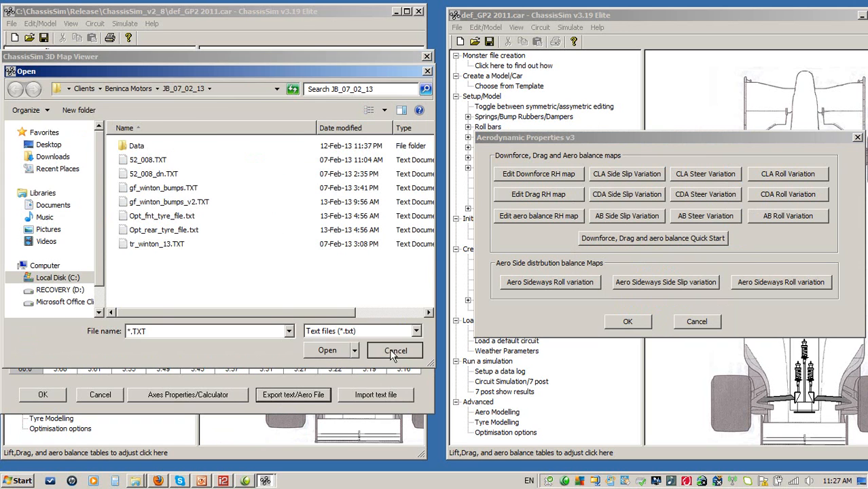
left_click(396, 350)
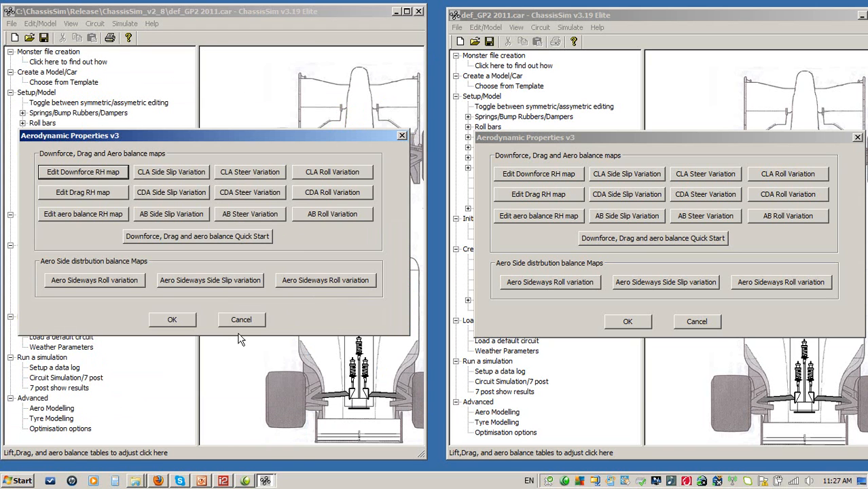
left_click(538, 173)
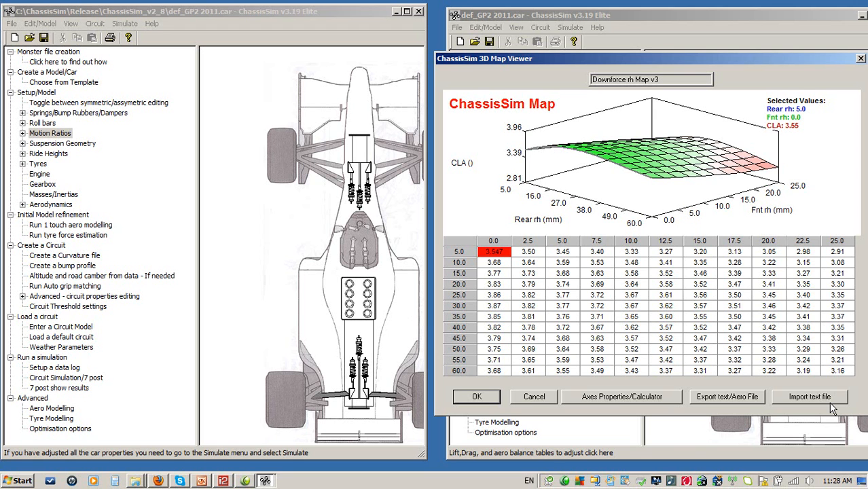
mouse_move(508, 406)
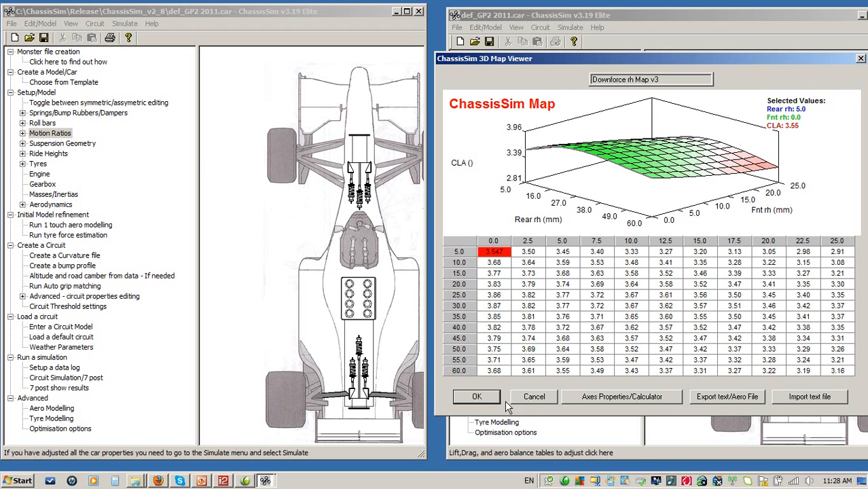
left_click(476, 397)
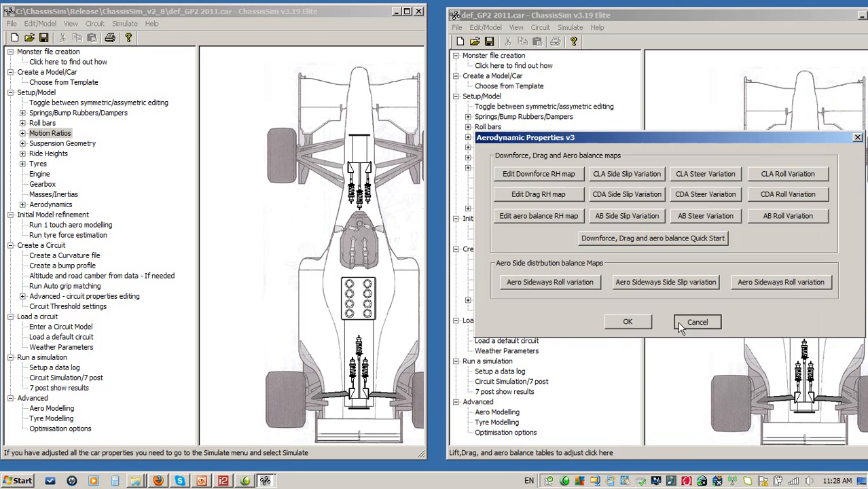
- Close aero properties, select the Cl_A value, then overlay MP93 Aeromap v3 Lap 1 in MoTeC
left_click(697, 321)
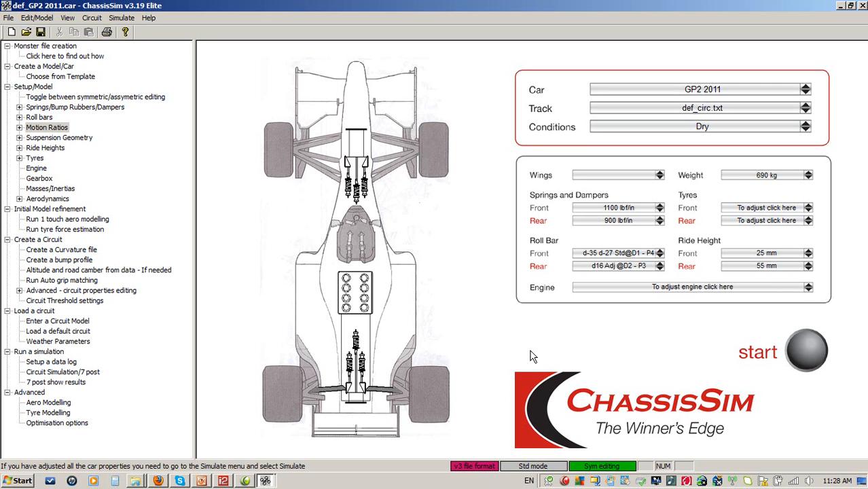
mouse_move(338, 433)
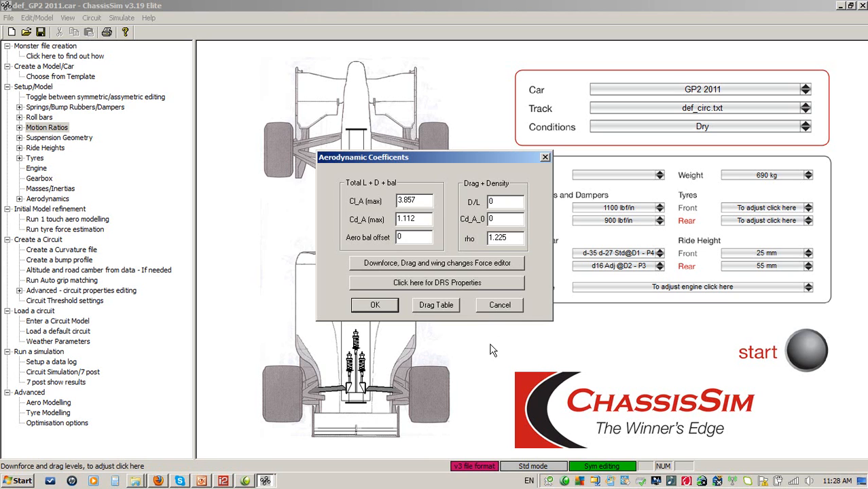
triple_click(414, 200)
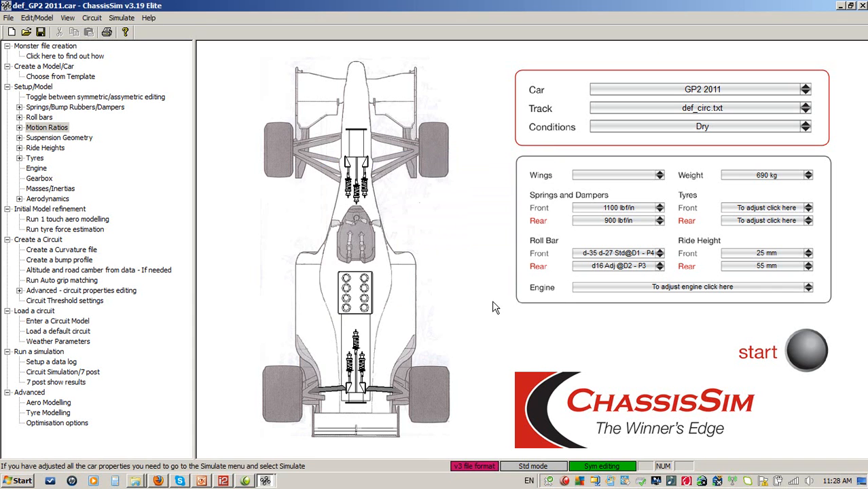
mouse_move(224, 481)
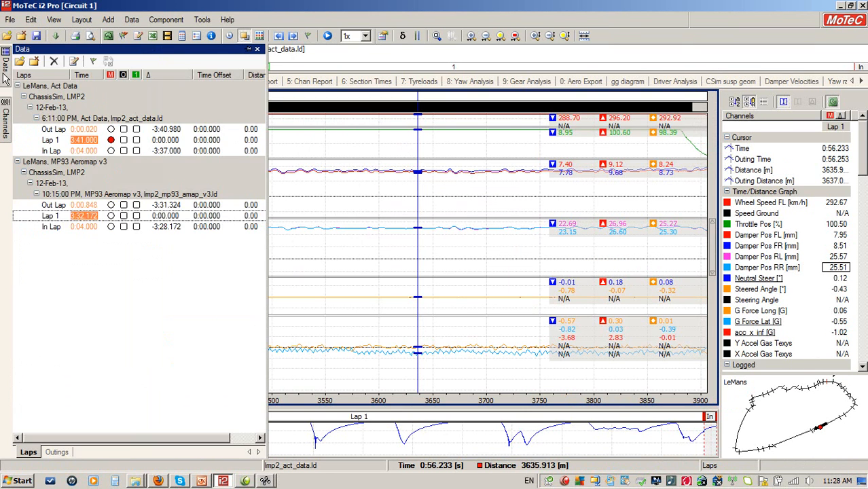
left_click(50, 215)
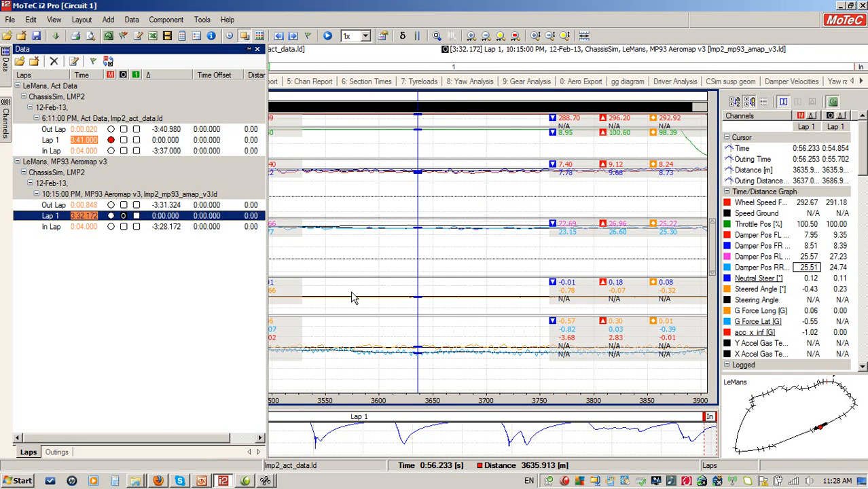